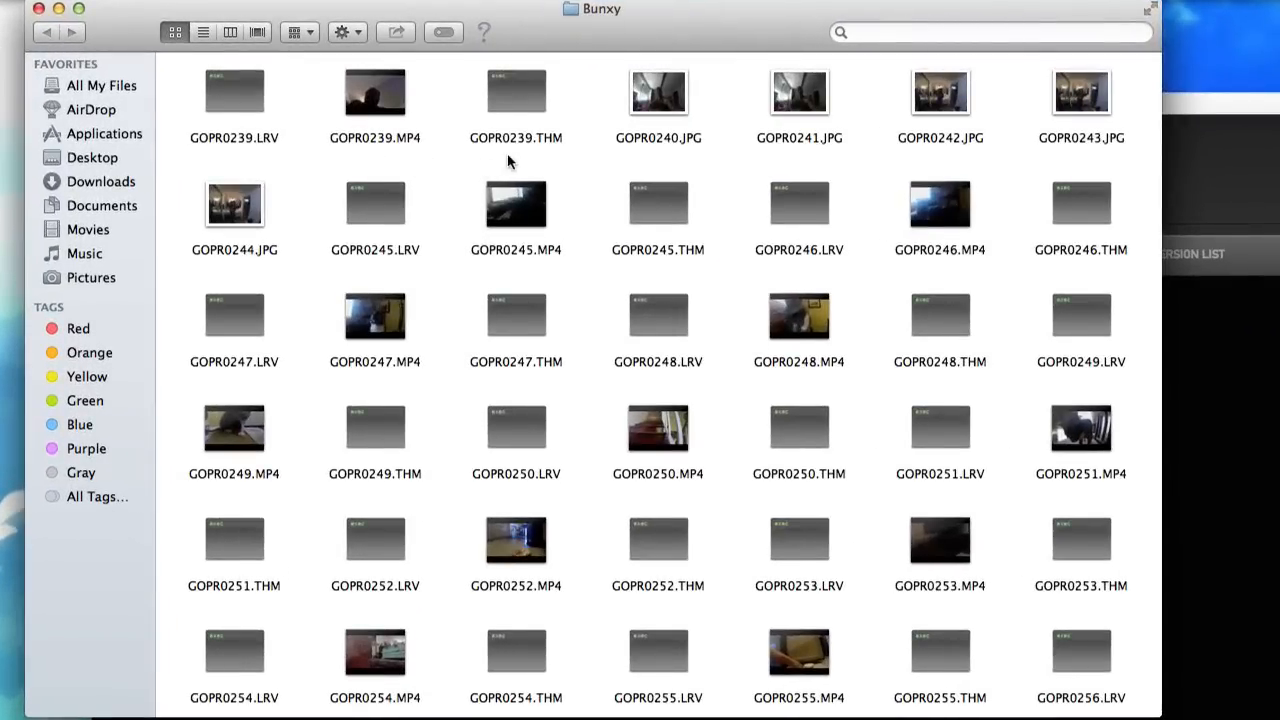
mouse_move(620, 265)
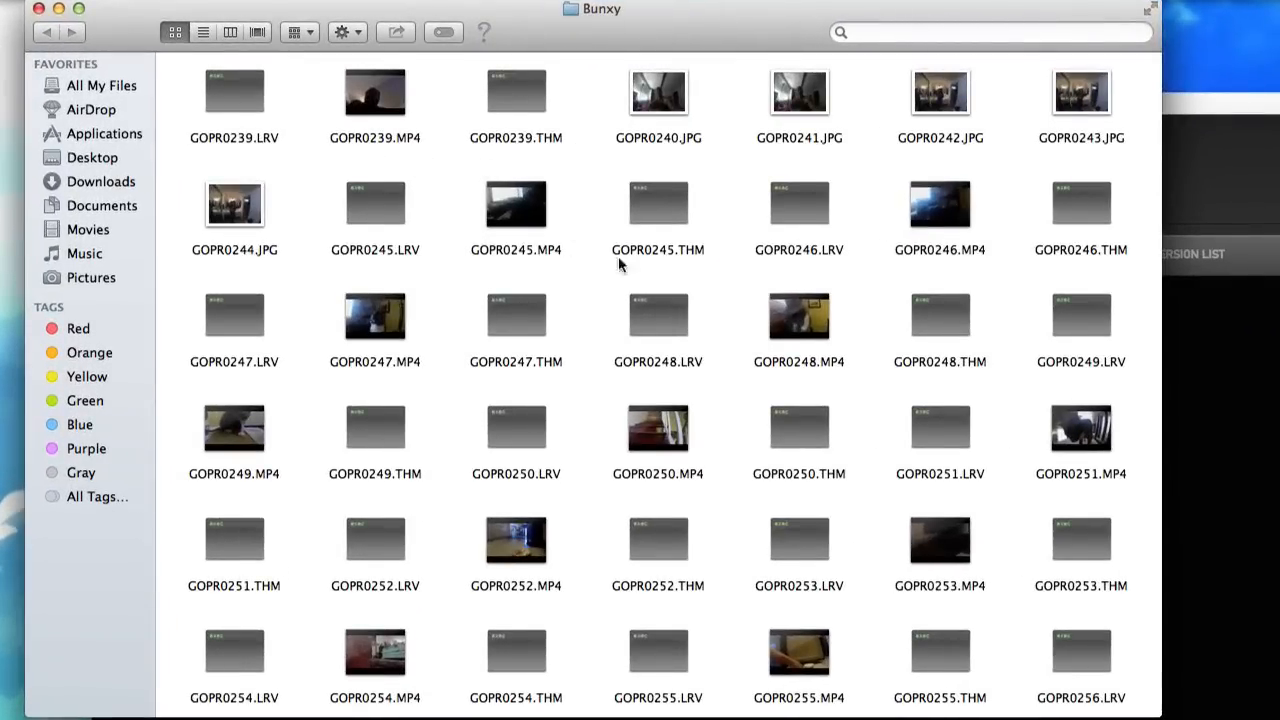
mouse_move(528, 62)
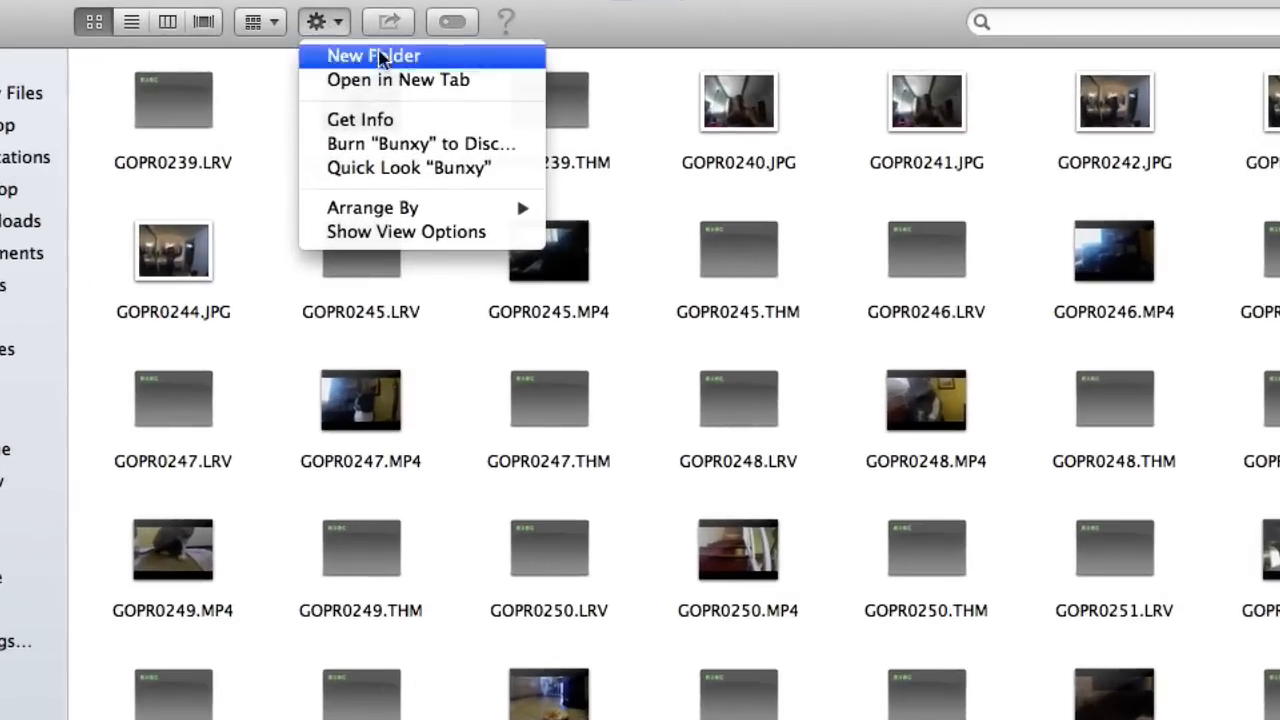
Arrange the Bunxy folder's files by kind and scroll through the grouped MP4, LRV and THM files
click(372, 207)
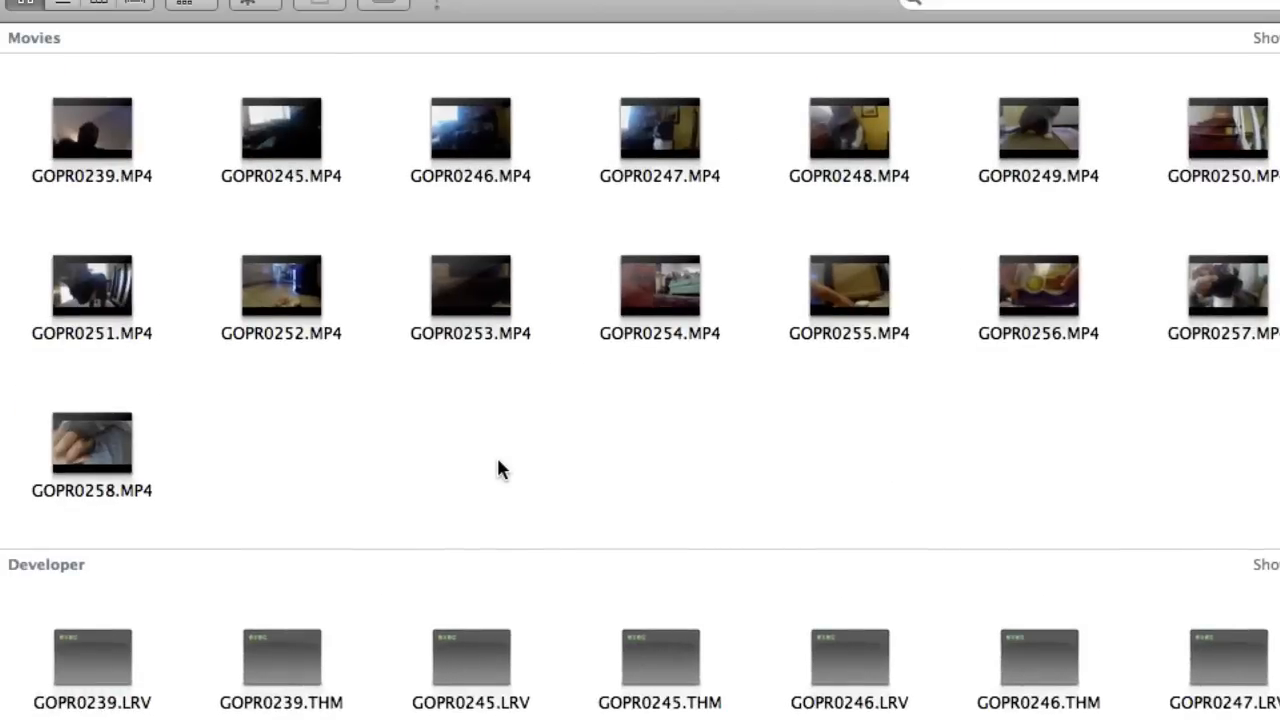
scroll(down, 3)
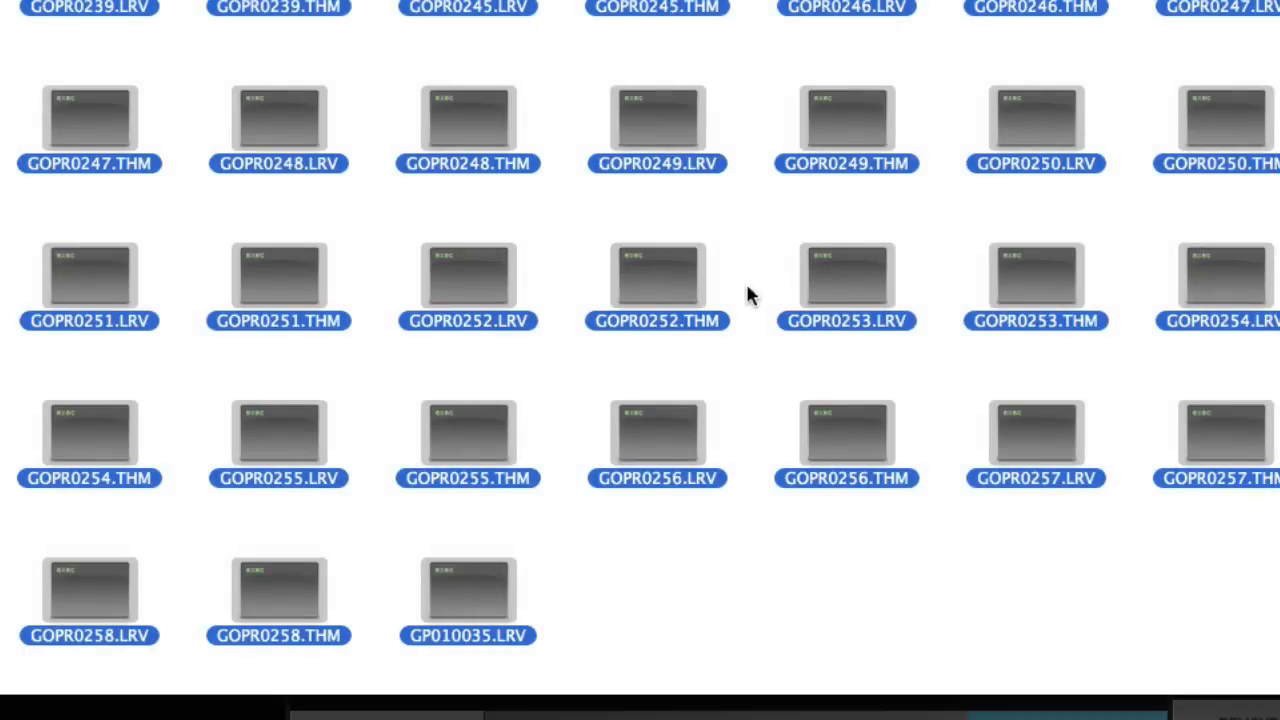
mouse_move(825, 280)
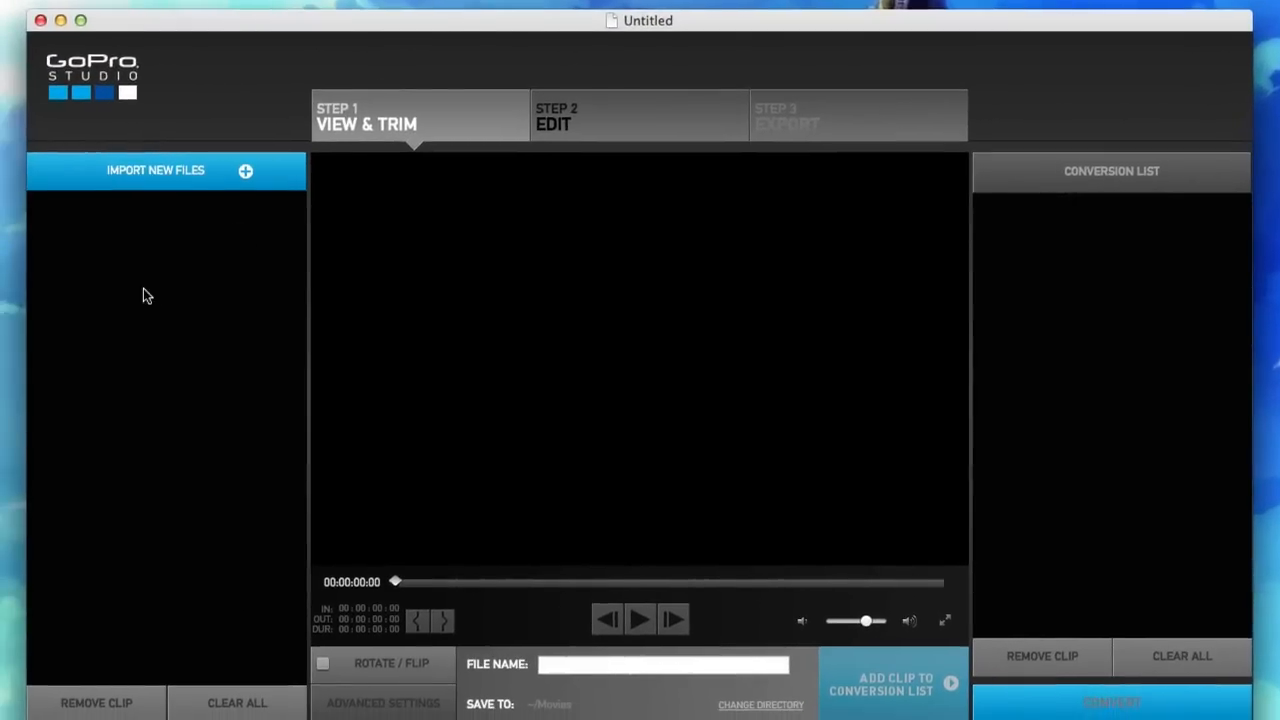
Start importing the Bunxy MP4 clips via Import New Files
click(155, 170)
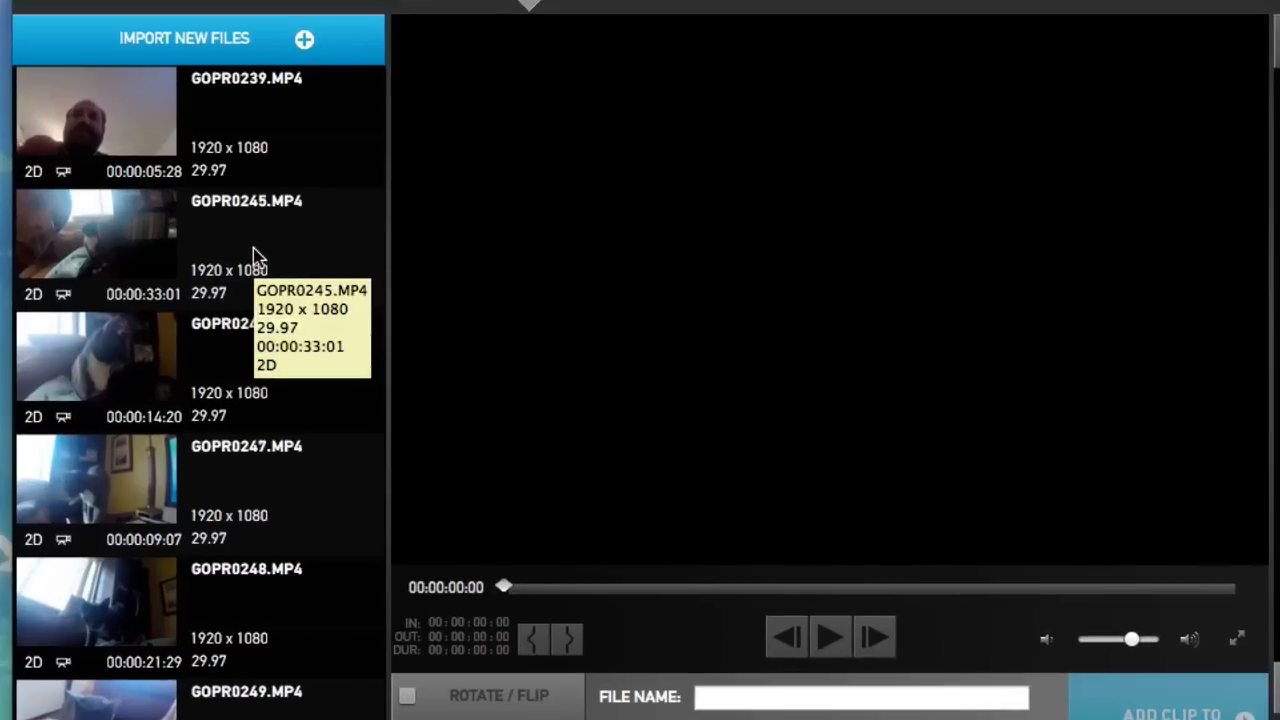
mouse_move(140, 148)
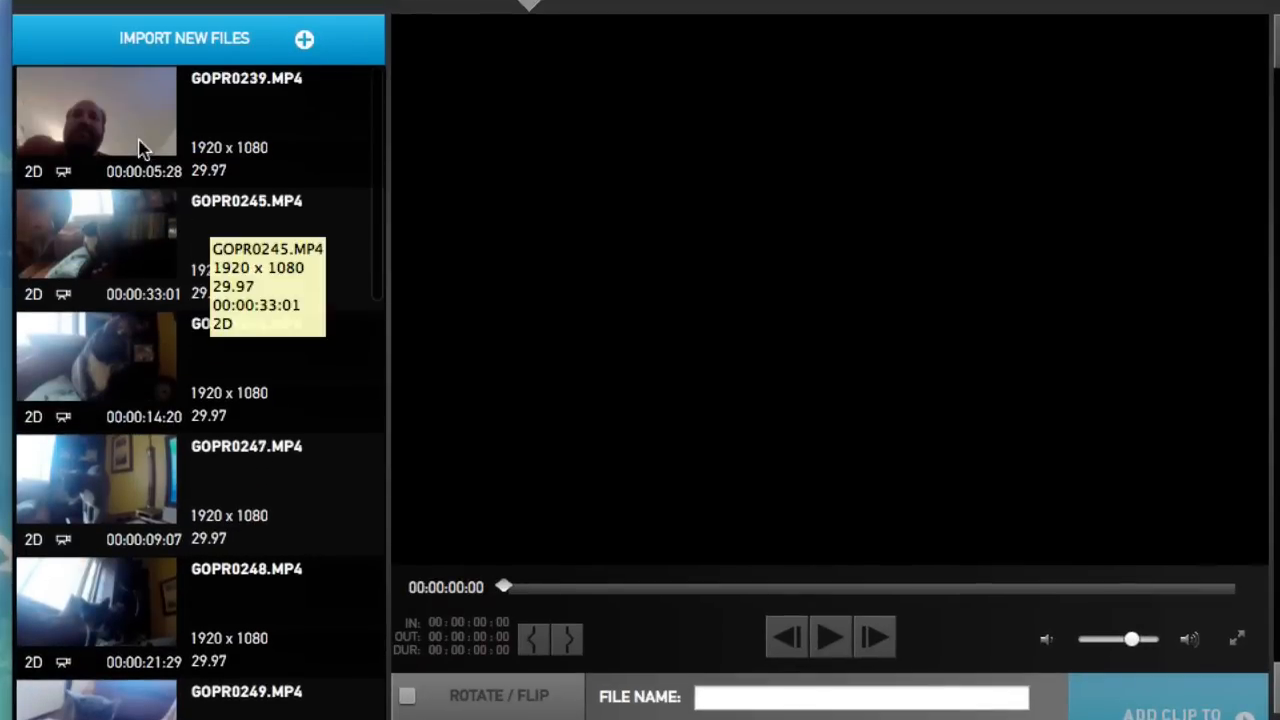
scroll(down, 3)
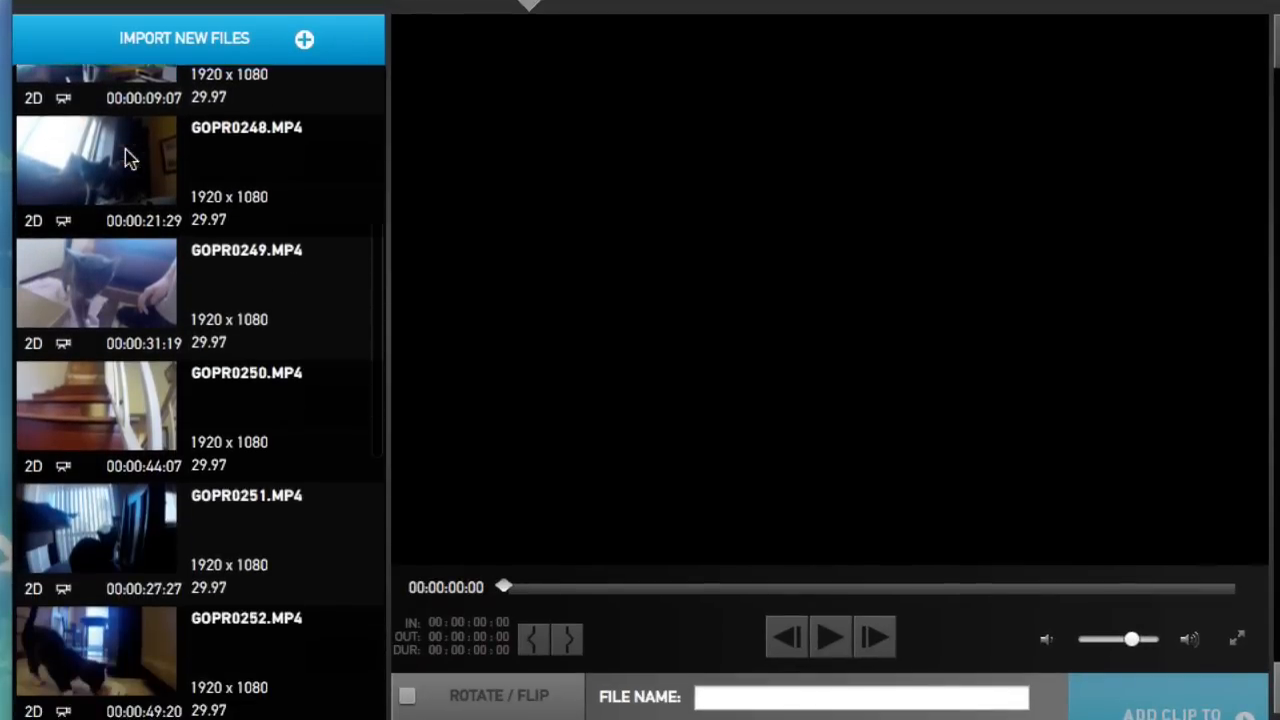
scroll(down, 3)
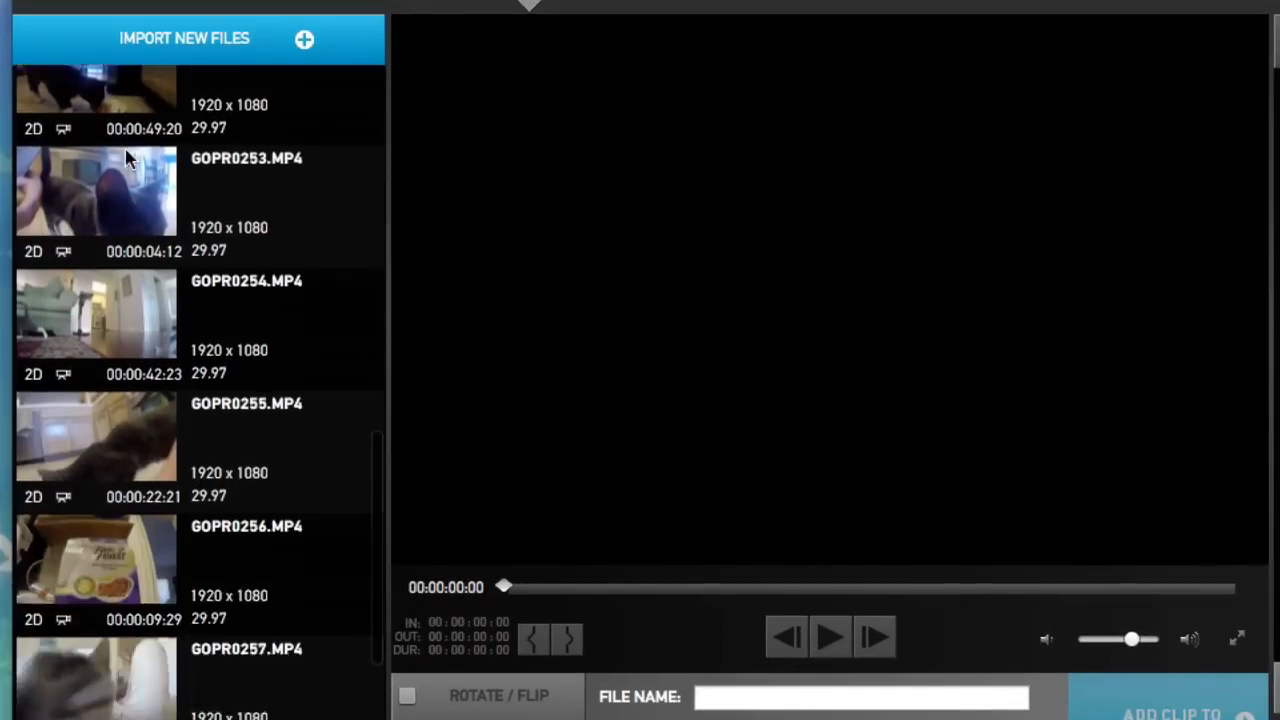
scroll(down, 3)
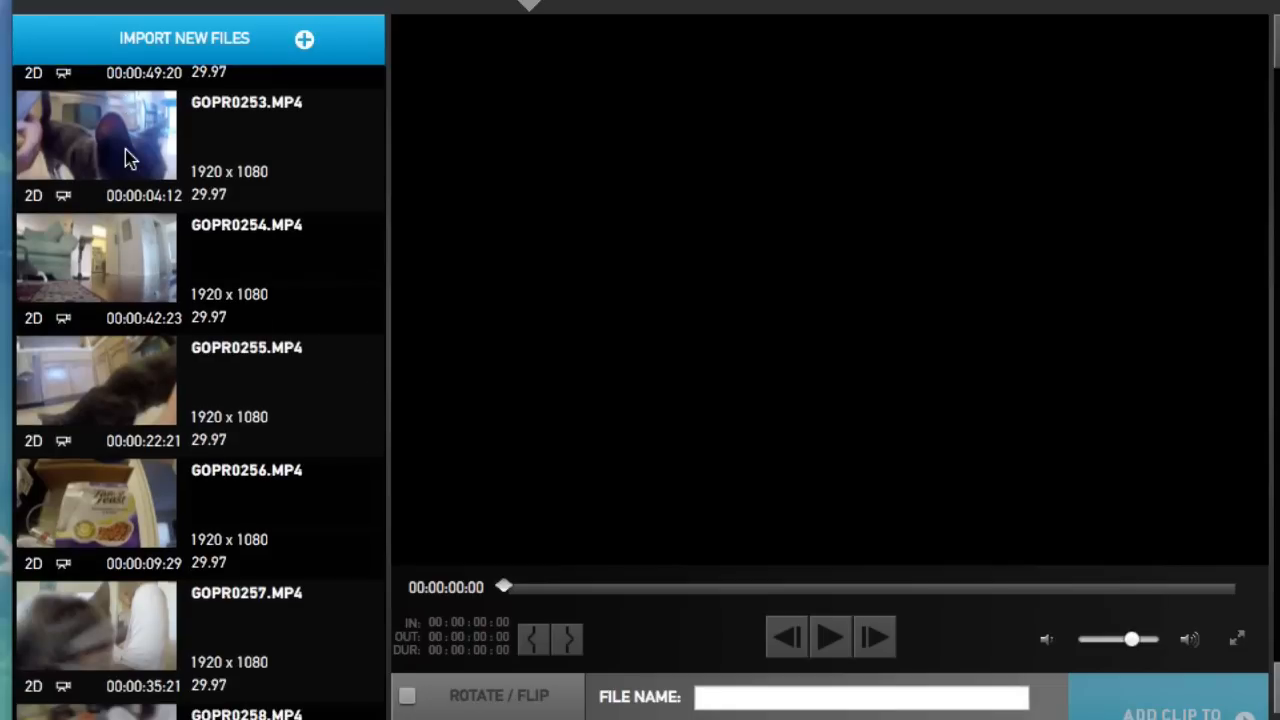
scroll(up, 3)
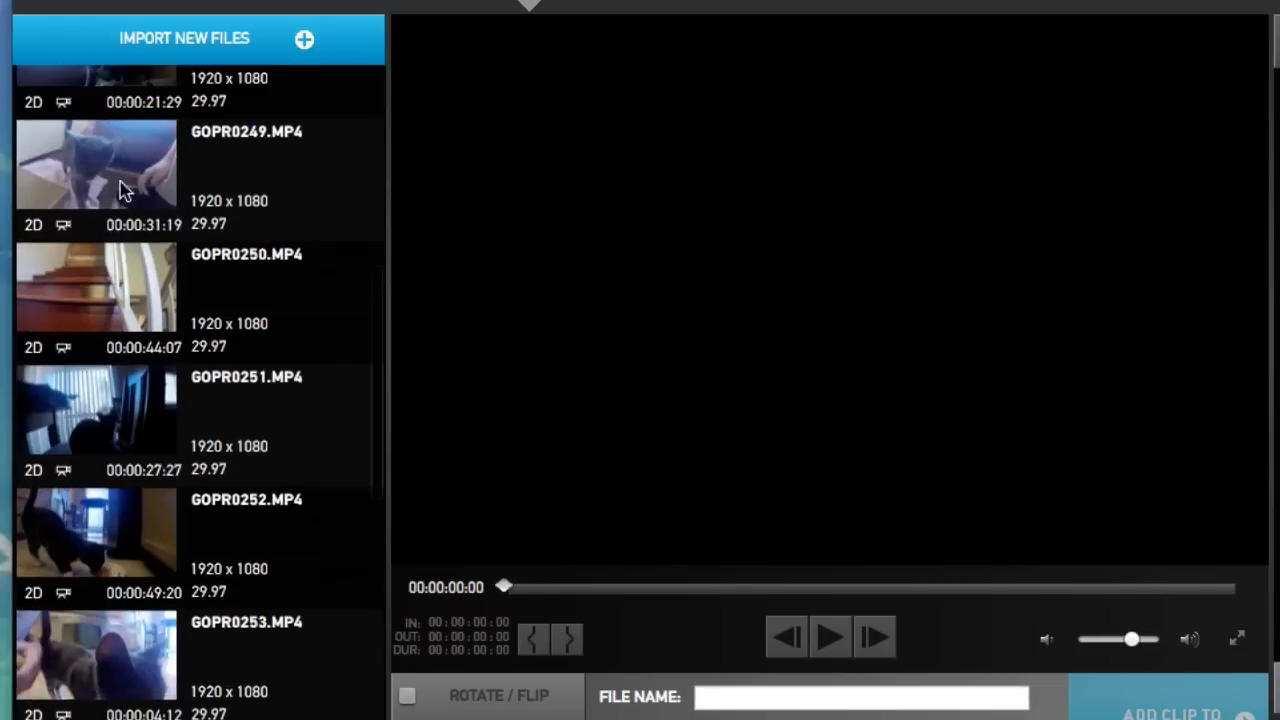
scroll(up, 3)
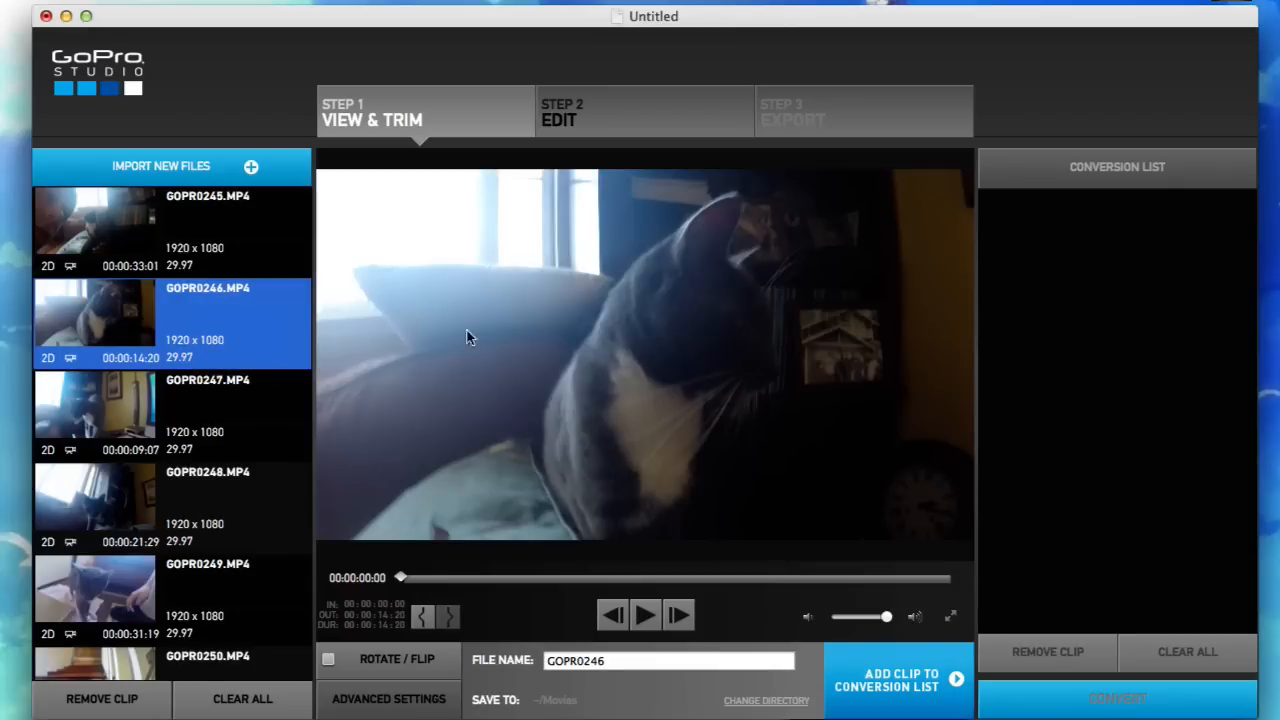
Play the cat clip GOPR0246 in the preview, toggling playback until it runs past three seconds
click(644, 614)
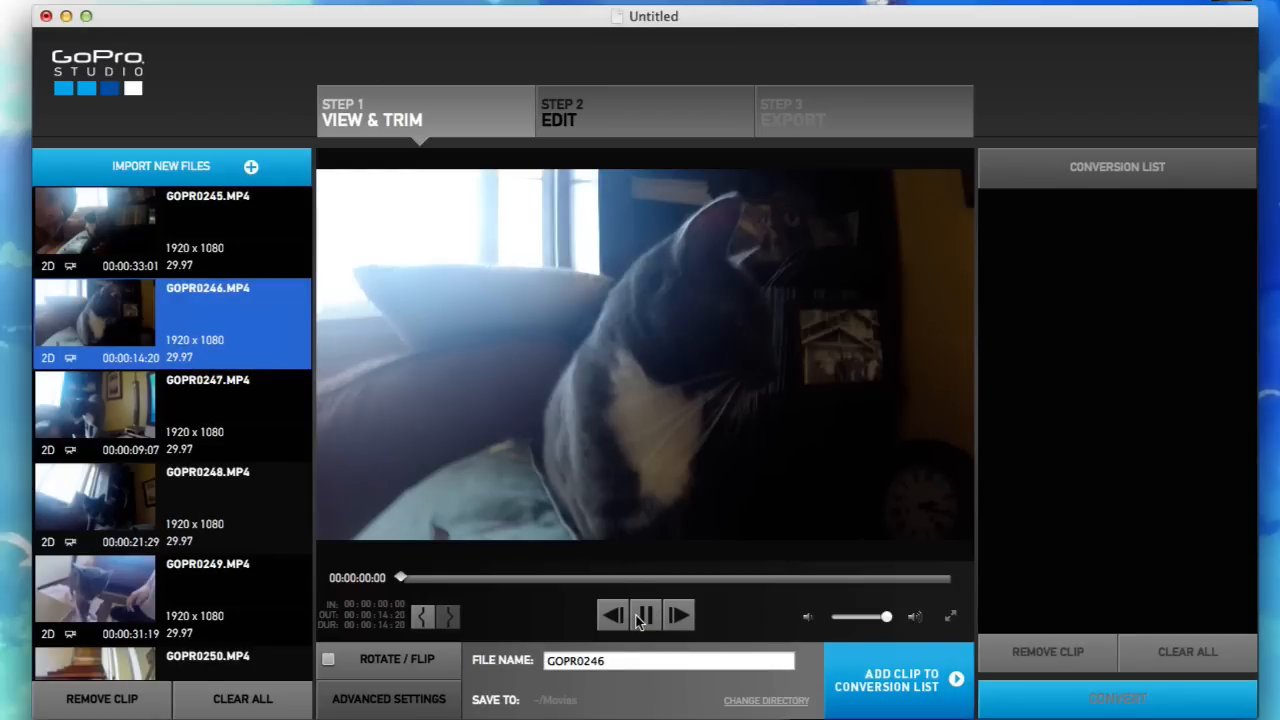
click(644, 615)
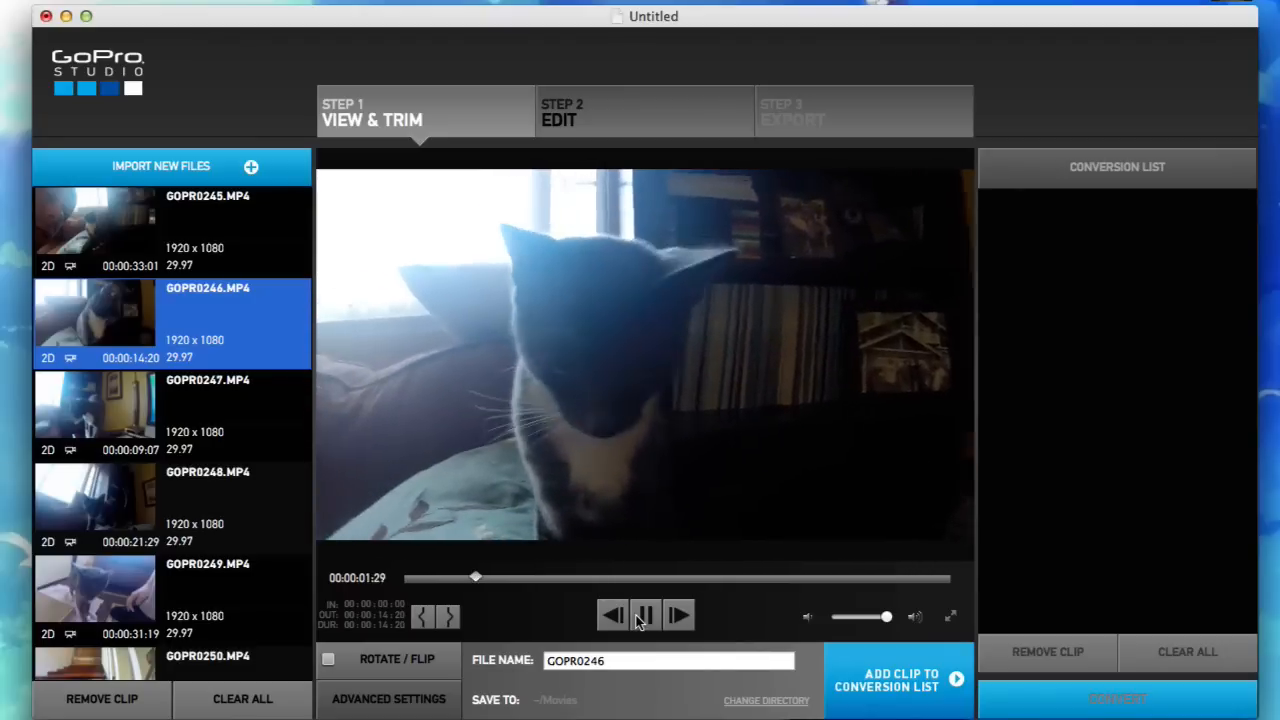
click(644, 615)
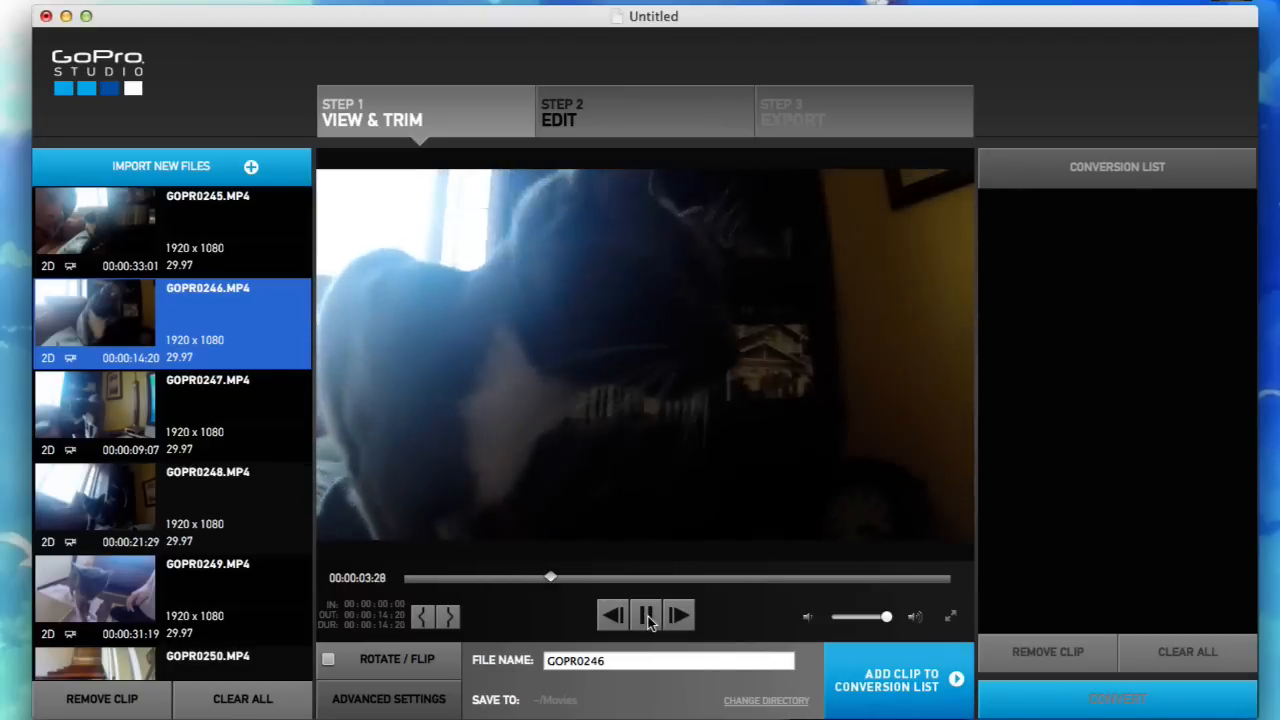